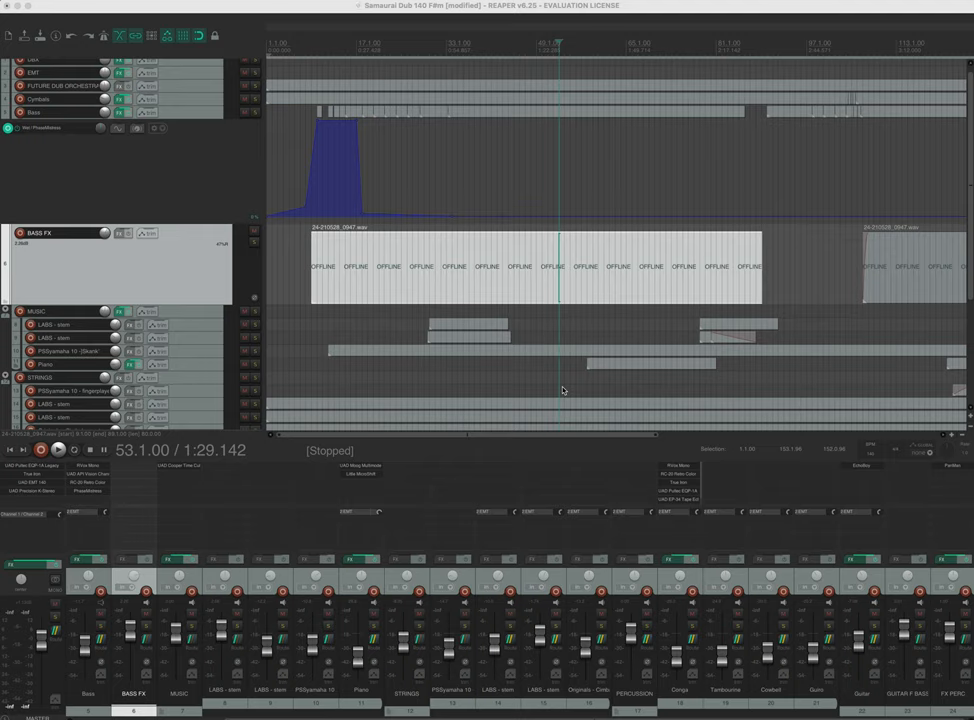
mouse_move(469, 324)
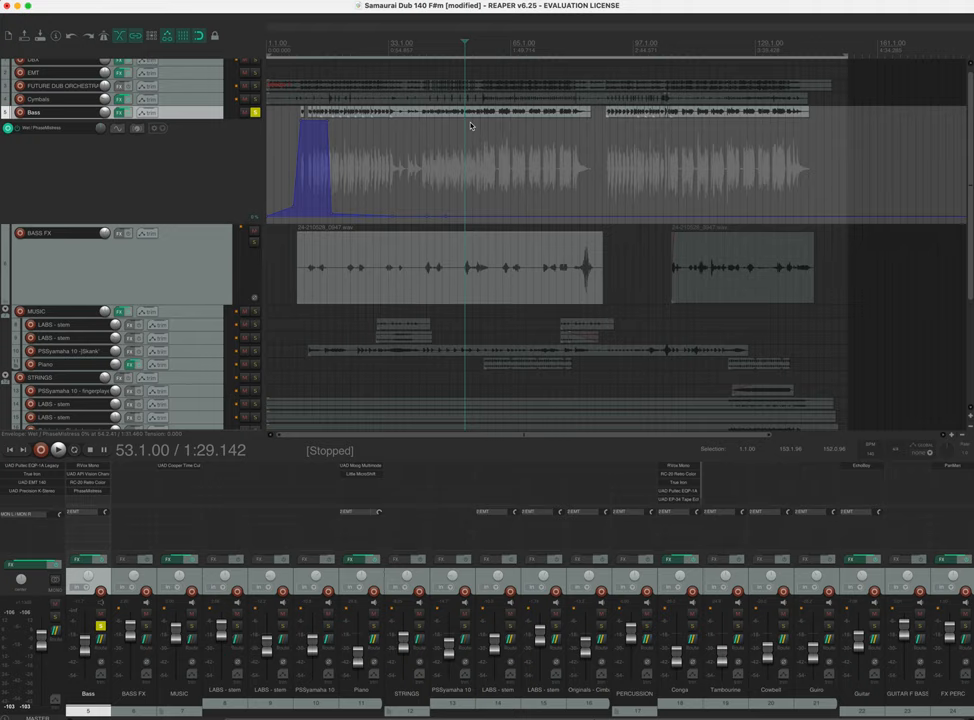
Select the BASS FX track and its items.
click(63, 449)
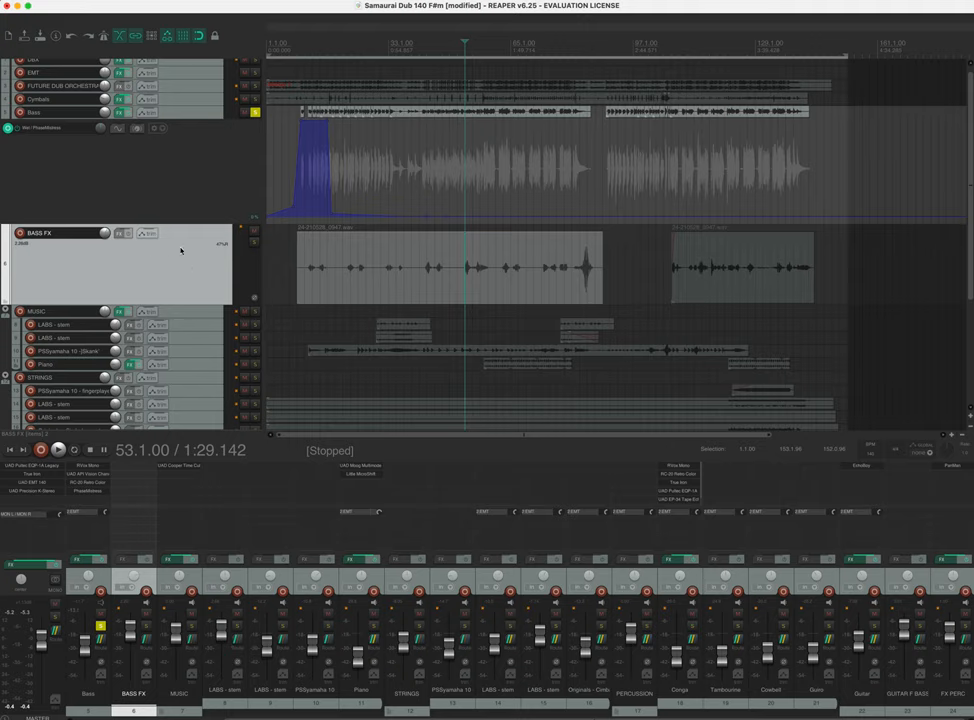
click(251, 244)
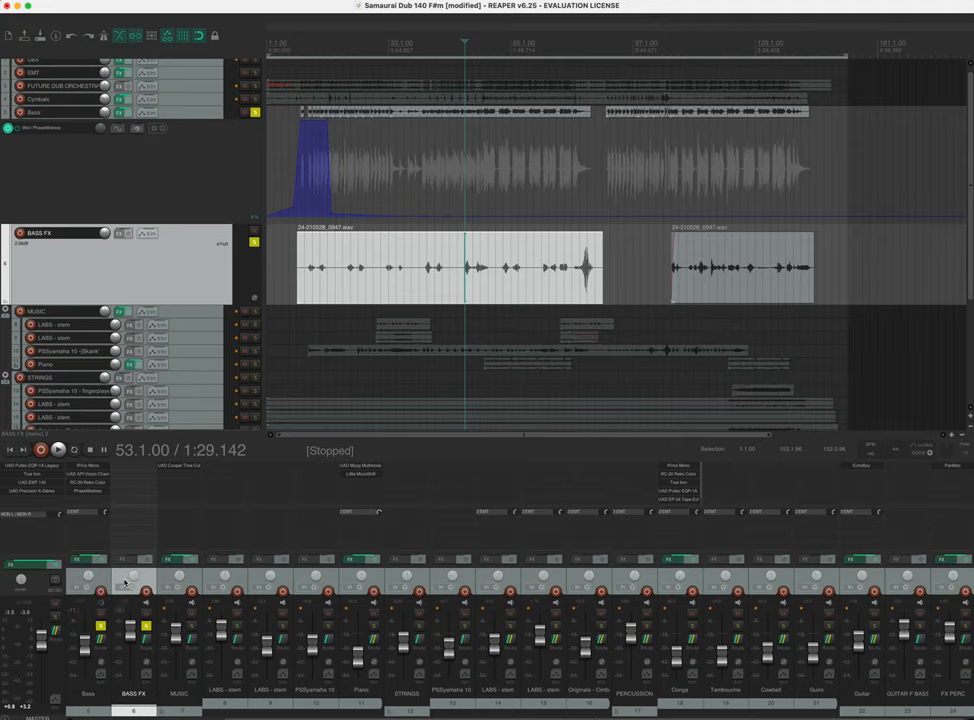
mouse_move(125, 583)
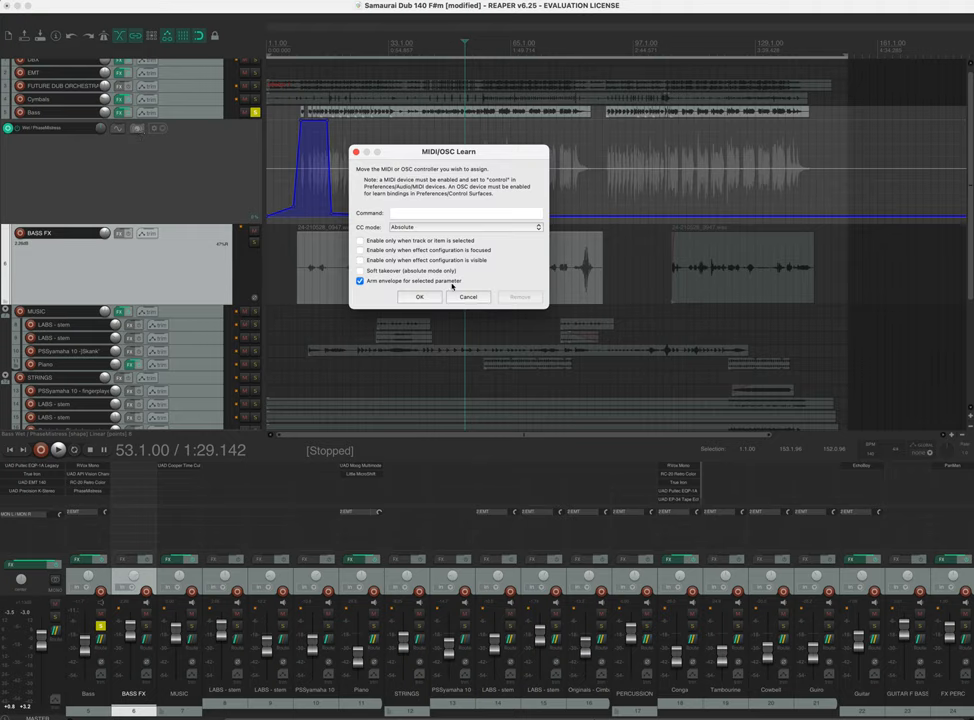
Confirm the Wet/PhaseMistress learn settings with envelope arming, then bring up the phaser.
click(420, 297)
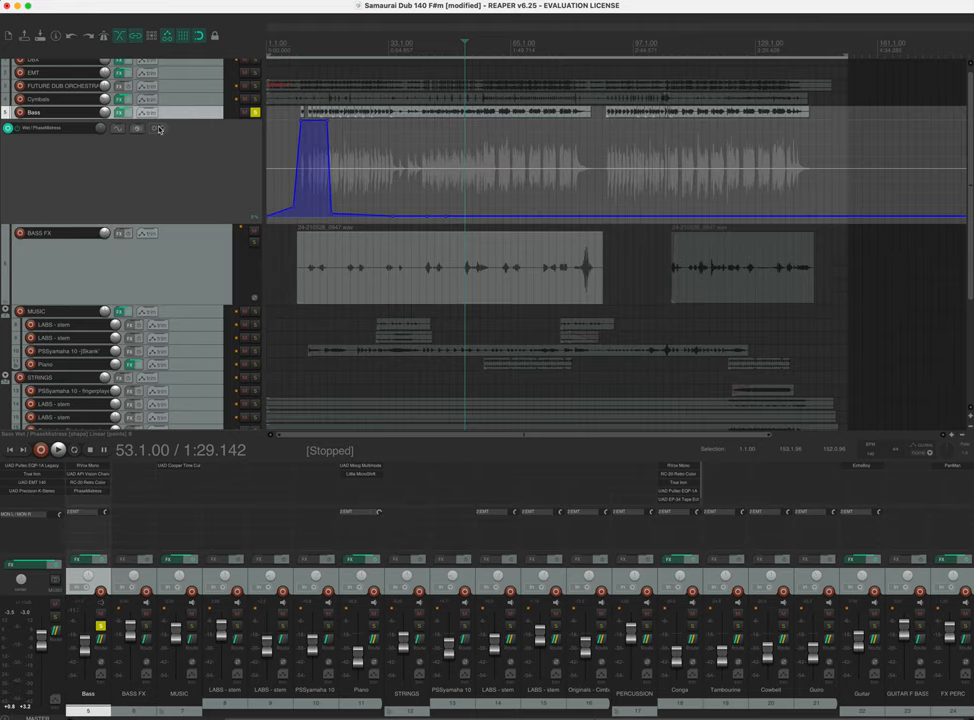
click(137, 130)
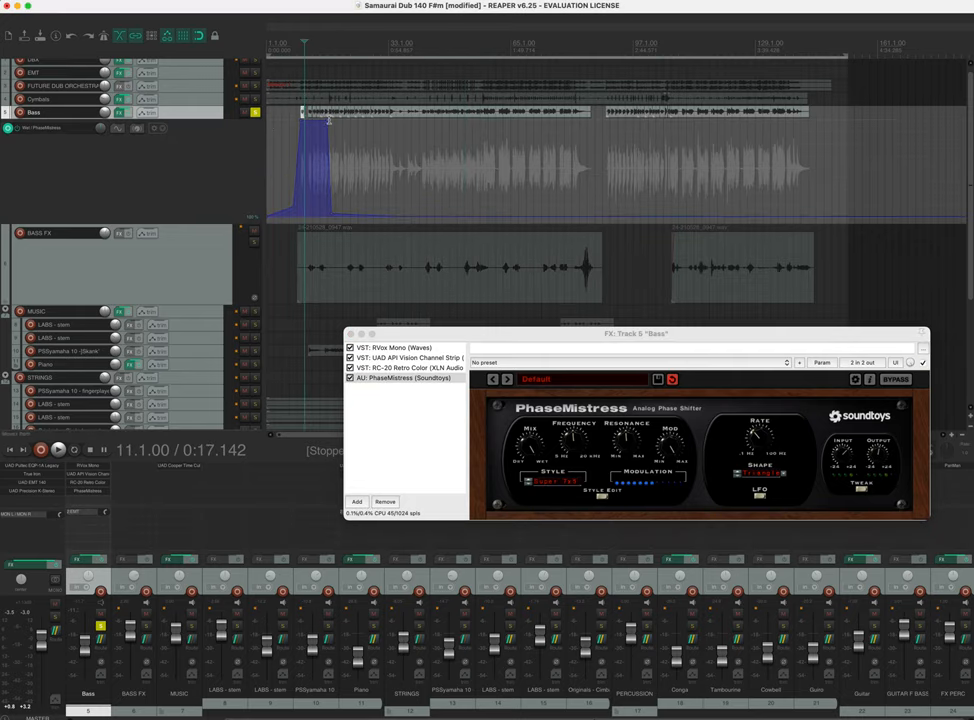
Focus the PhaseMistress (Soundtoys) phaser in the Bass FX chain.
click(404, 378)
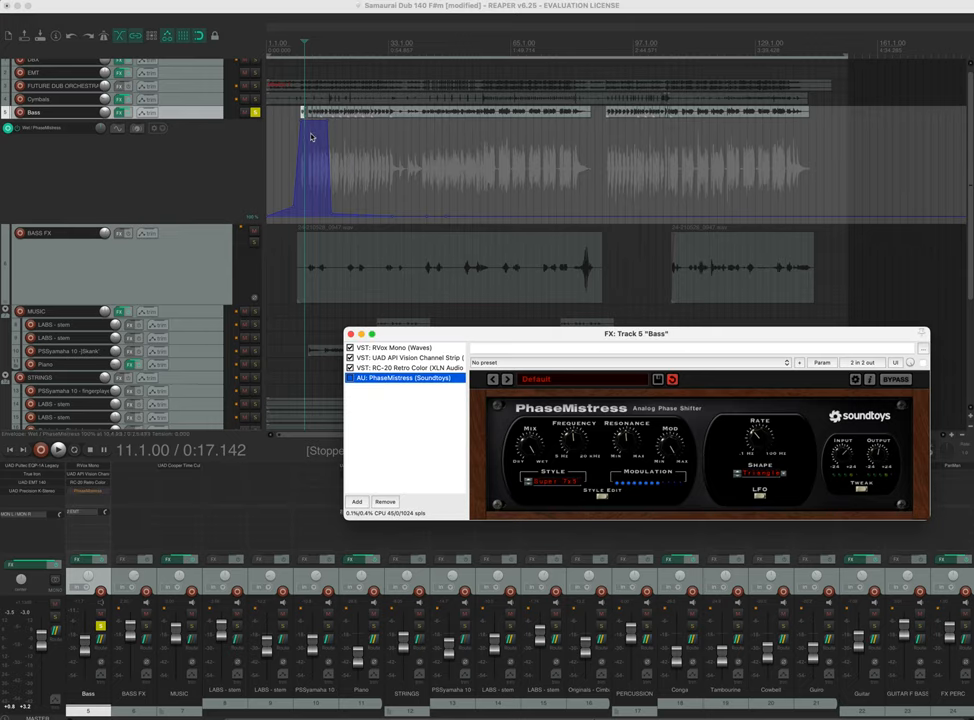